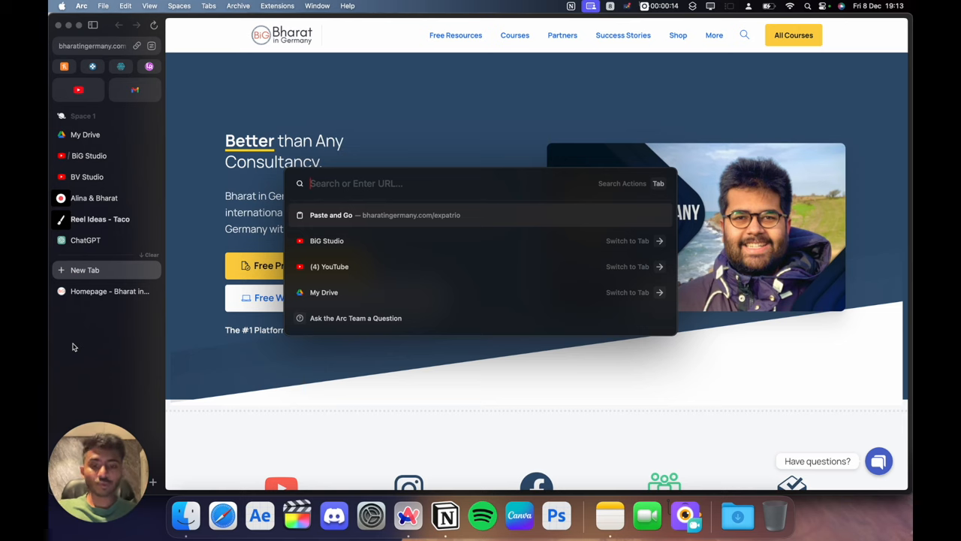
type("https://www.bharatingermany.com/expatrio")
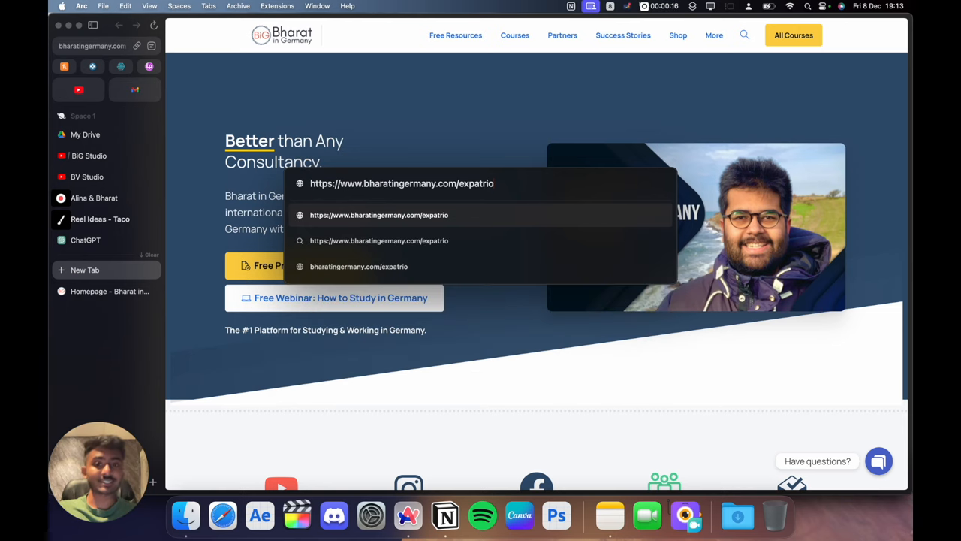
left_click(402, 183)
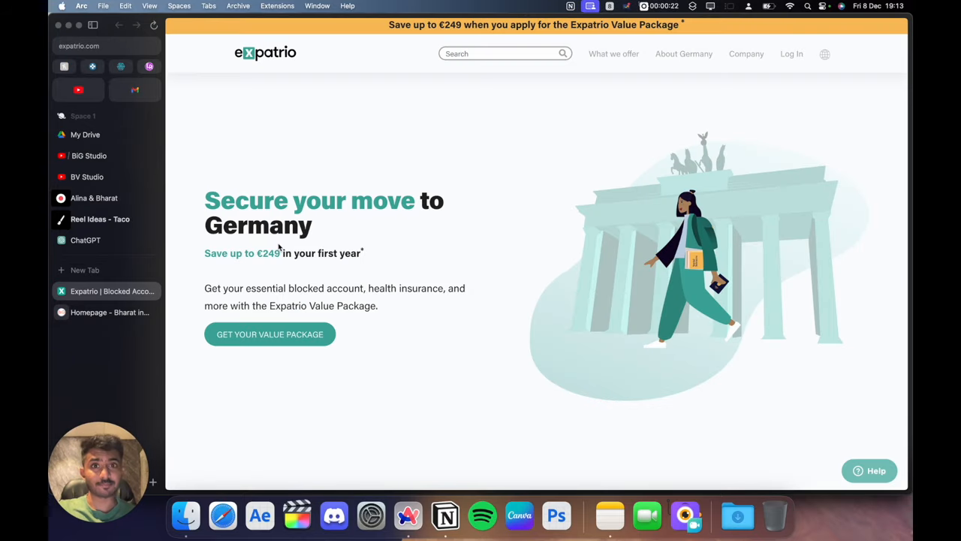
Scroll to the Expatrio Packages showing Blocked Account, Value Package and Health Insurance
scroll("down", 3)
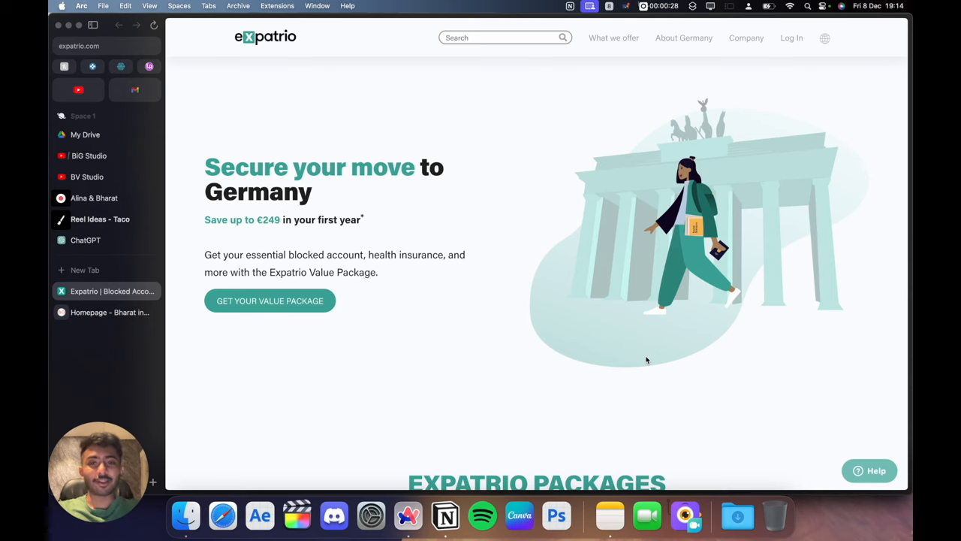
scroll("down", 3)
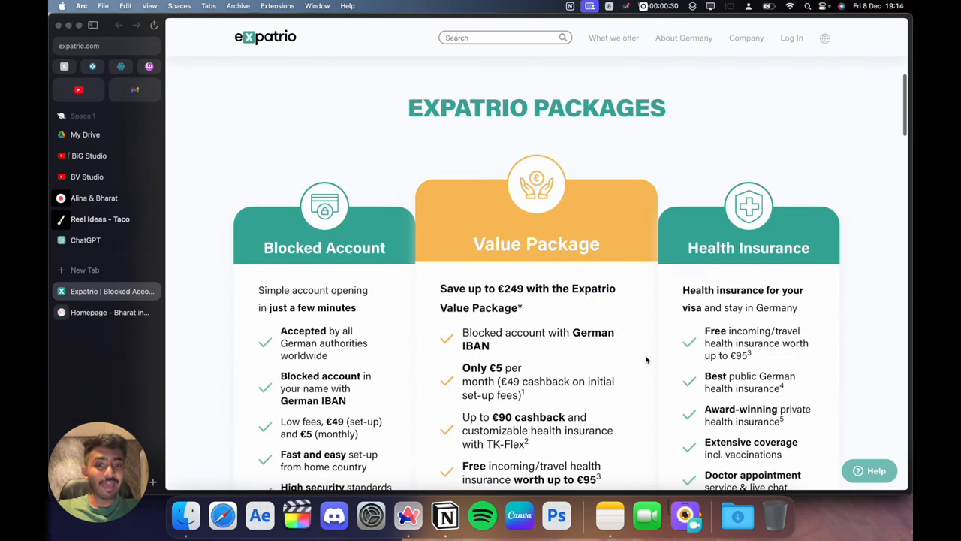
scroll("down", 3)
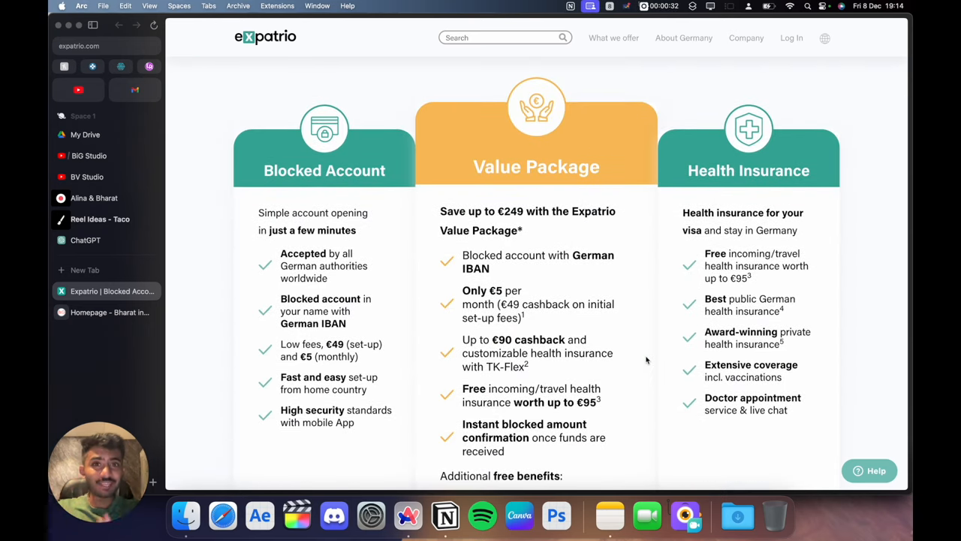
scroll("down", 3)
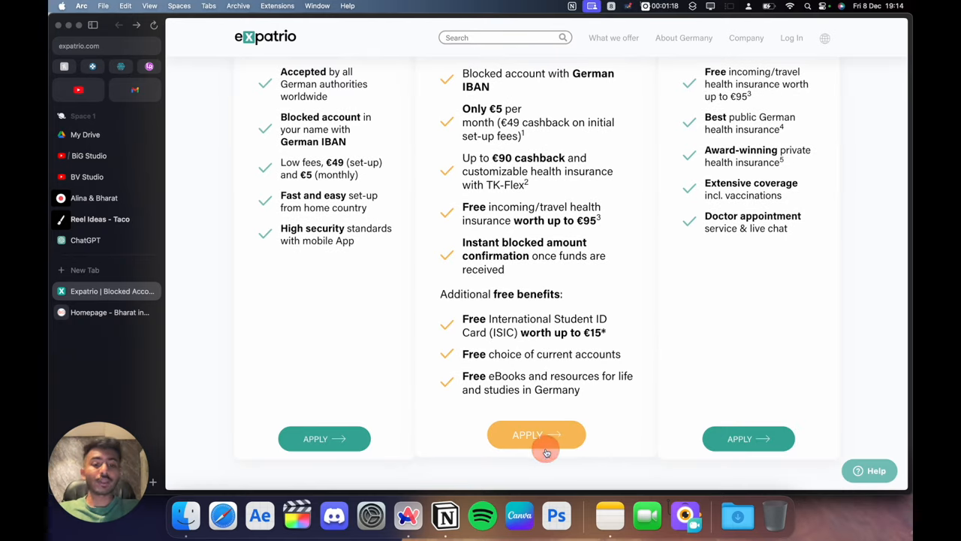
Apply for the Value Package, pick a profession, choose age 23–30, and proceed to children
left_click(536, 434)
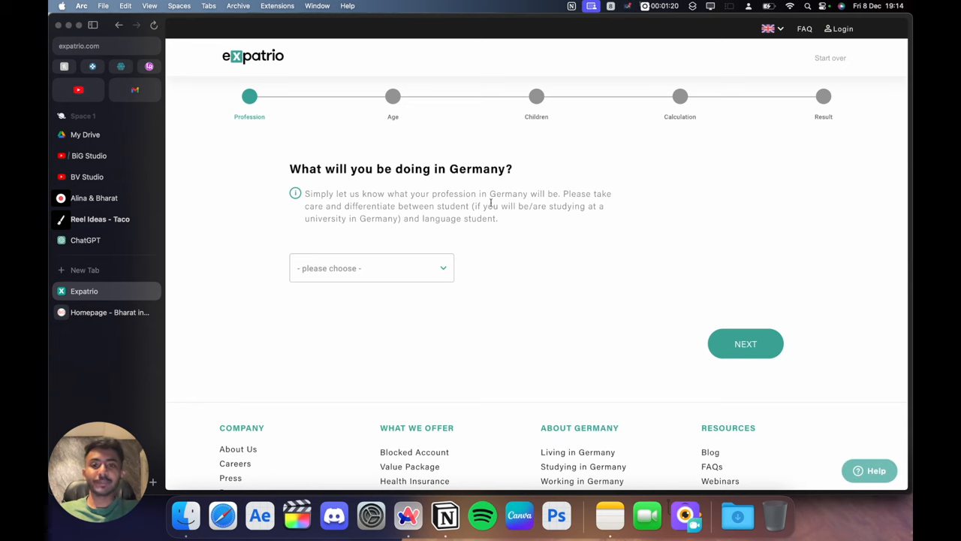
mouse_move(478, 212)
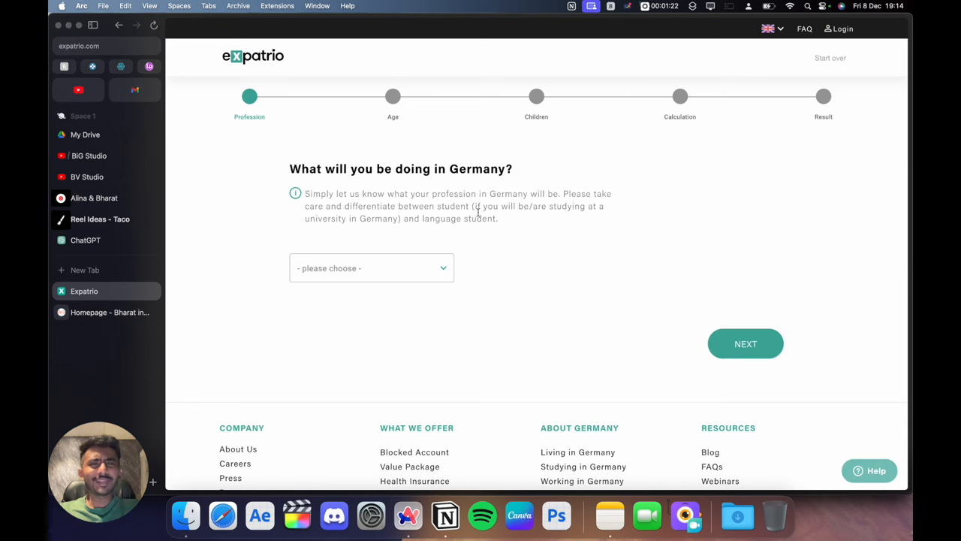
left_click(371, 267)
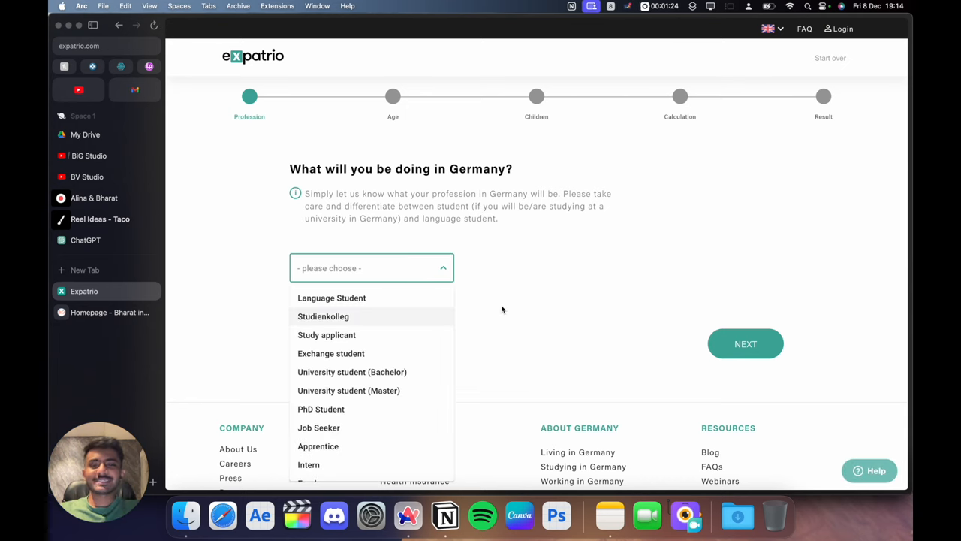
scroll("down", 3)
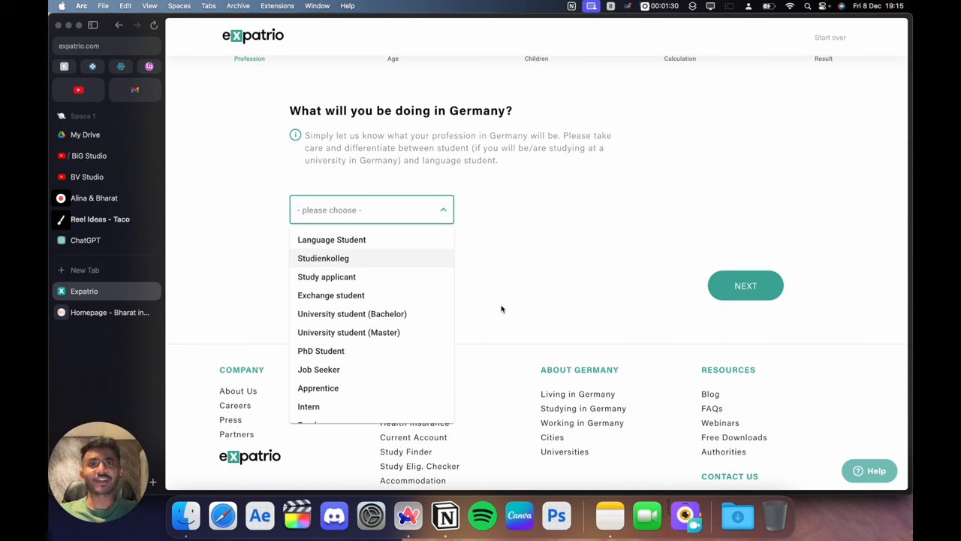
mouse_move(410, 310)
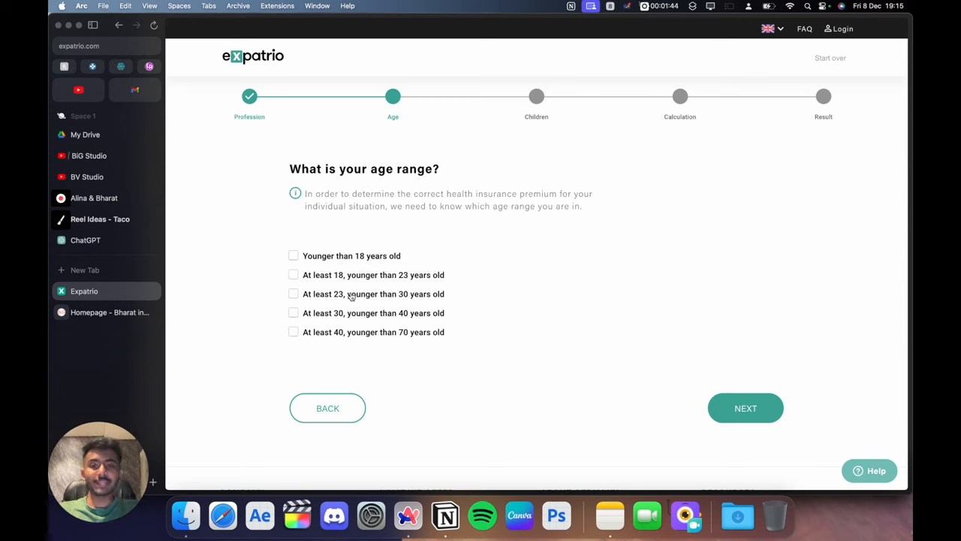
left_click(293, 294)
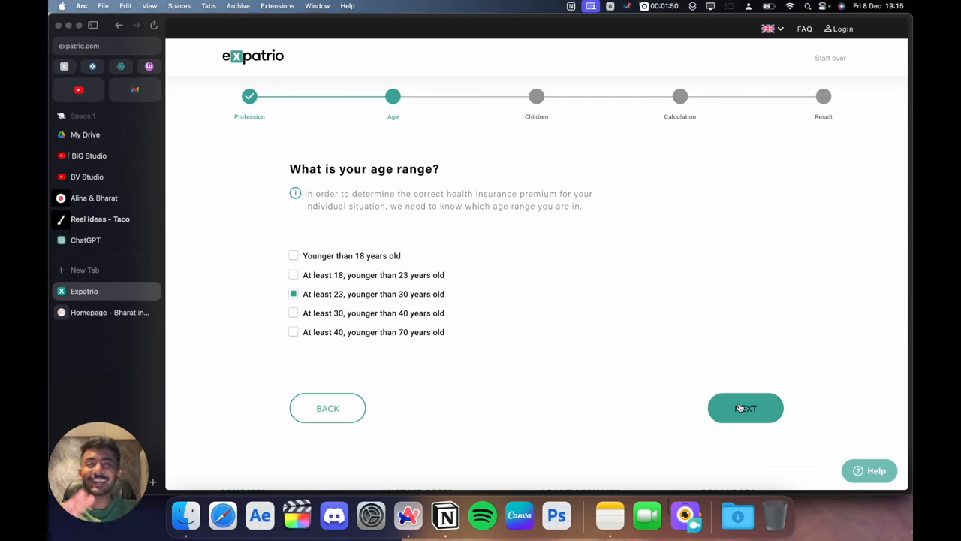
left_click(745, 407)
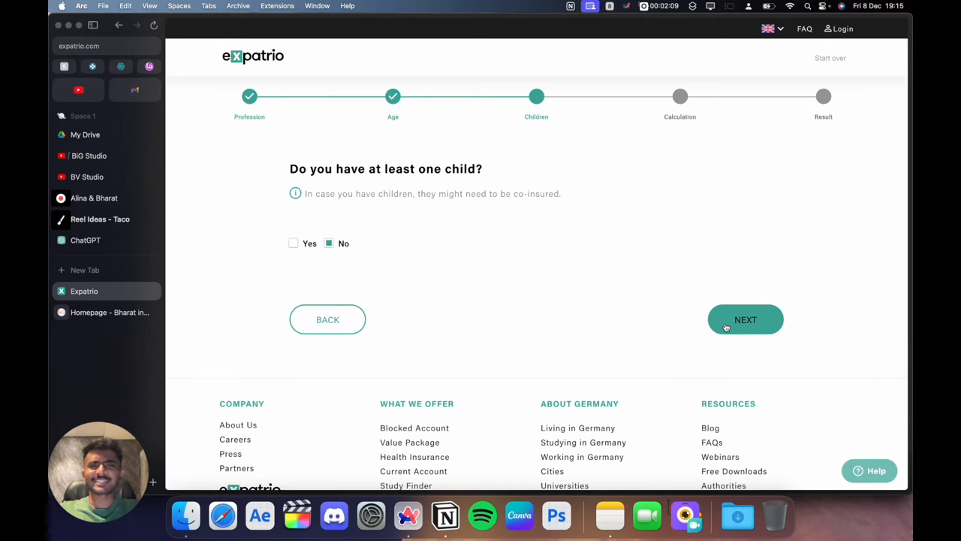
Review the 12-month blocked amount: €11,417 to transfer, €11,368 total payment
left_click(745, 319)
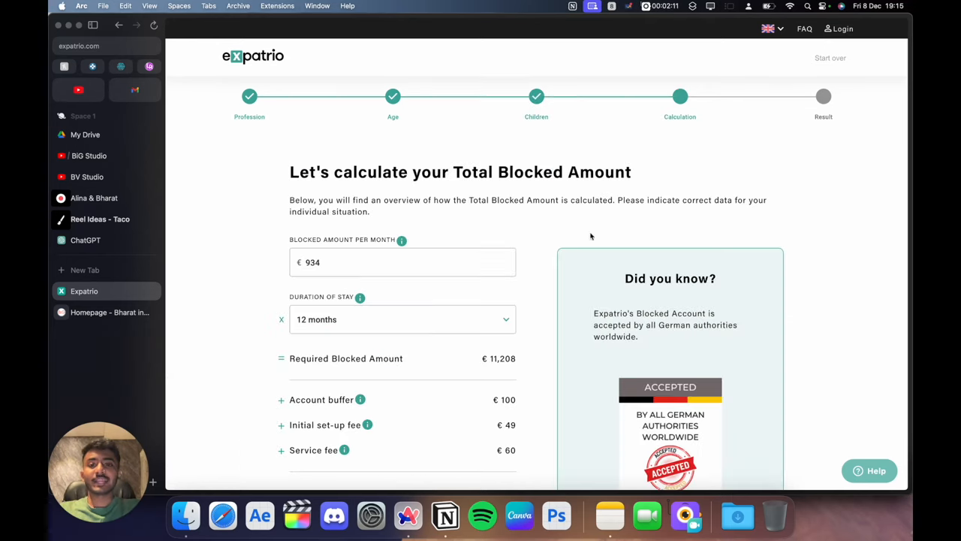
scroll("down", 3)
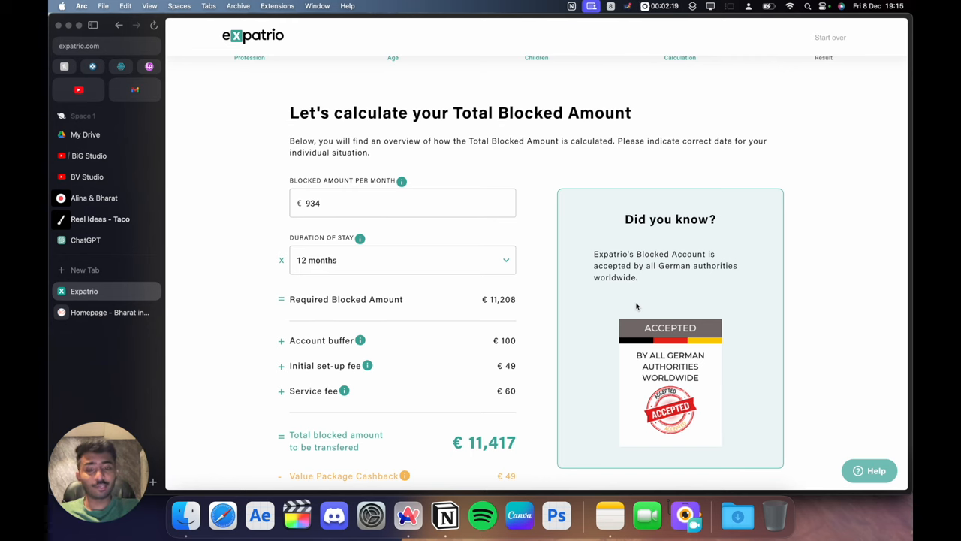
scroll("down", 3)
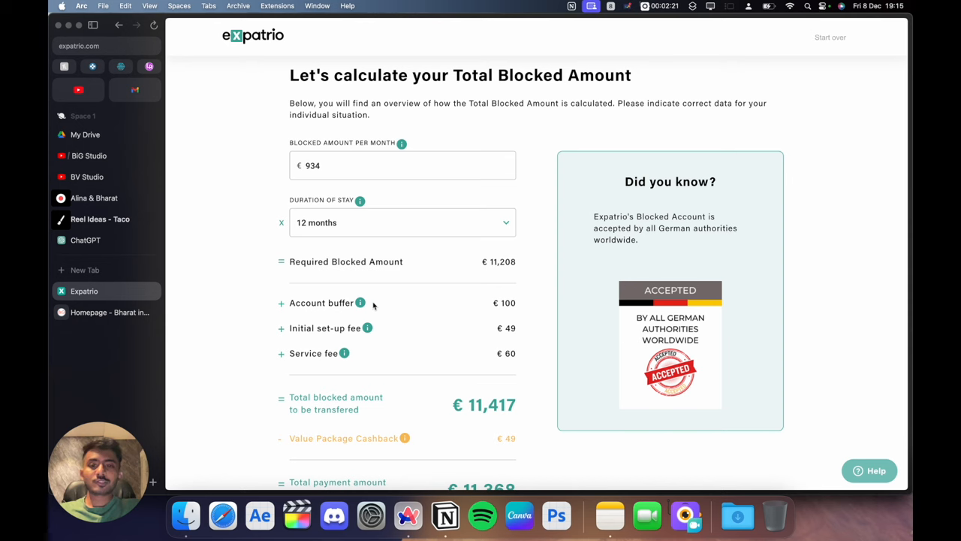
mouse_move(361, 302)
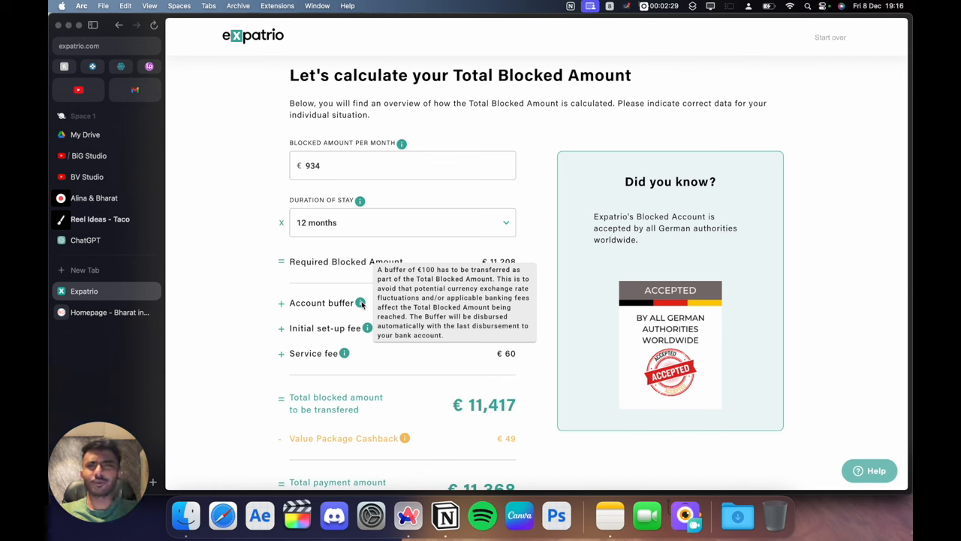
mouse_move(617, 190)
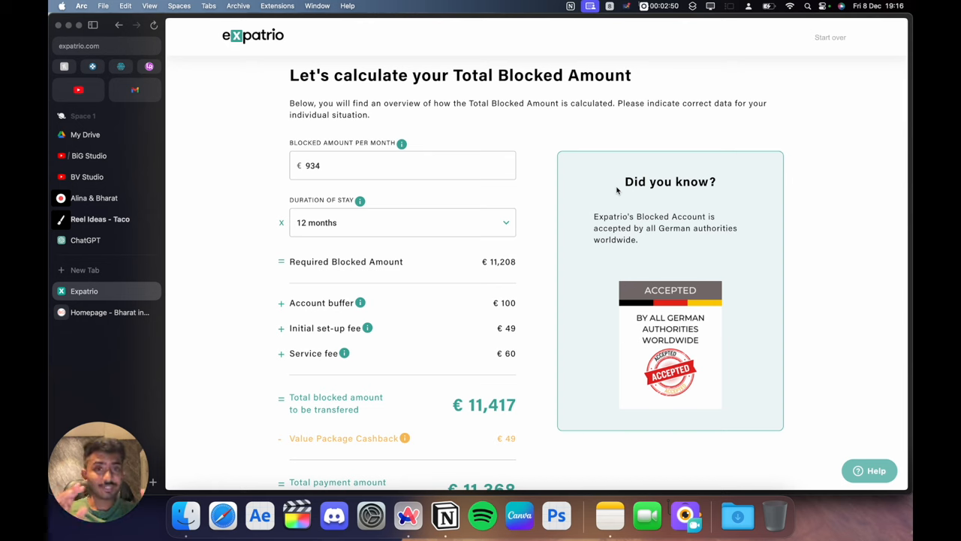
mouse_move(345, 352)
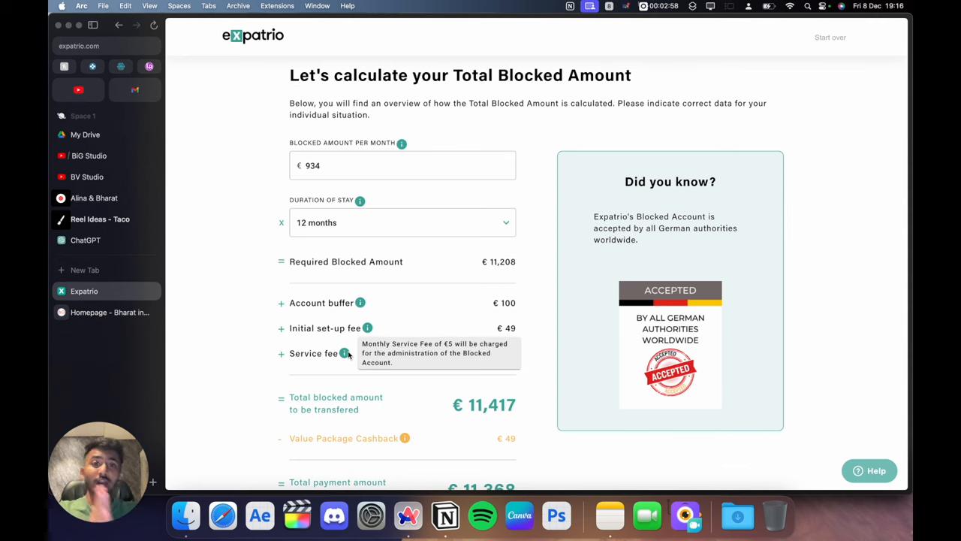
scroll("down", 3)
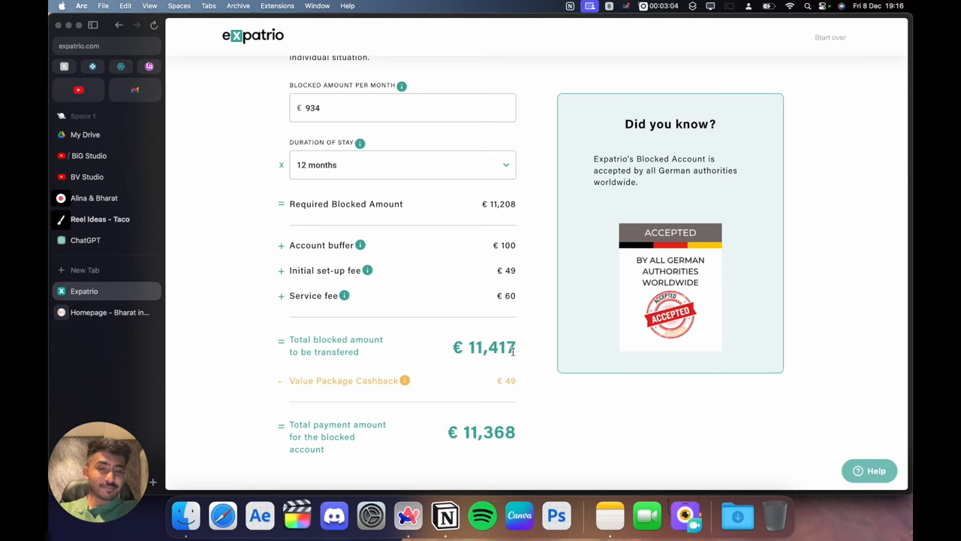
scroll("down", 3)
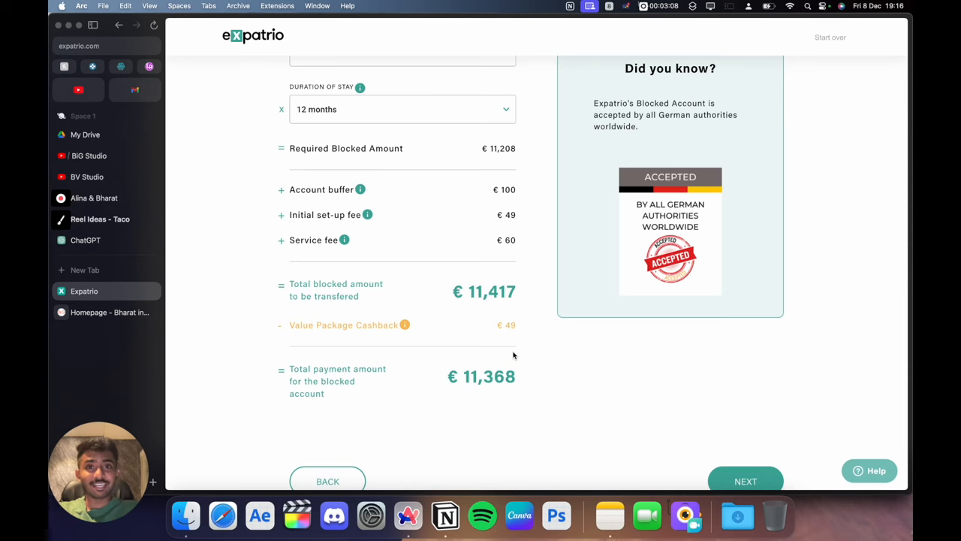
Review the tailored result: Blocked Account, Current Account, Health and Incoming Insurance, ISIC
left_click(745, 480)
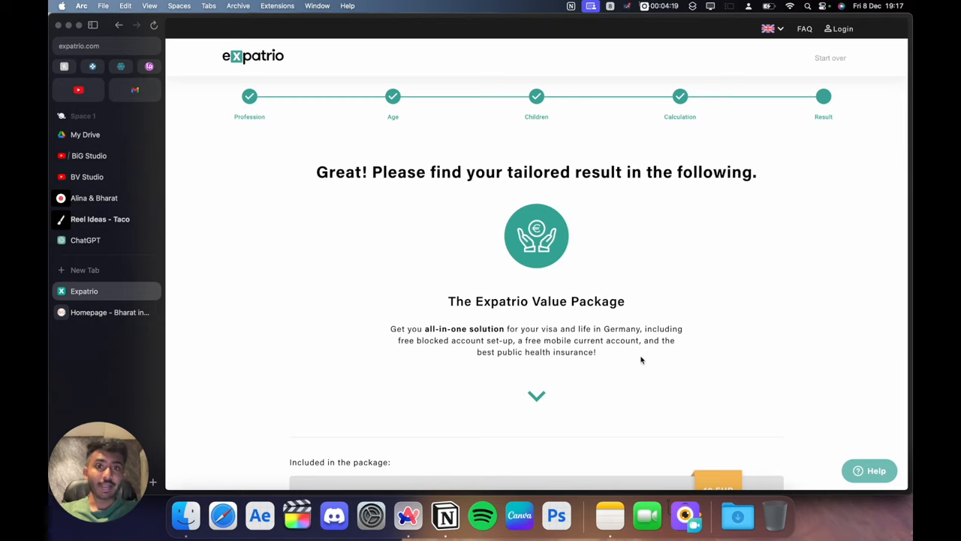
scroll("down", 3)
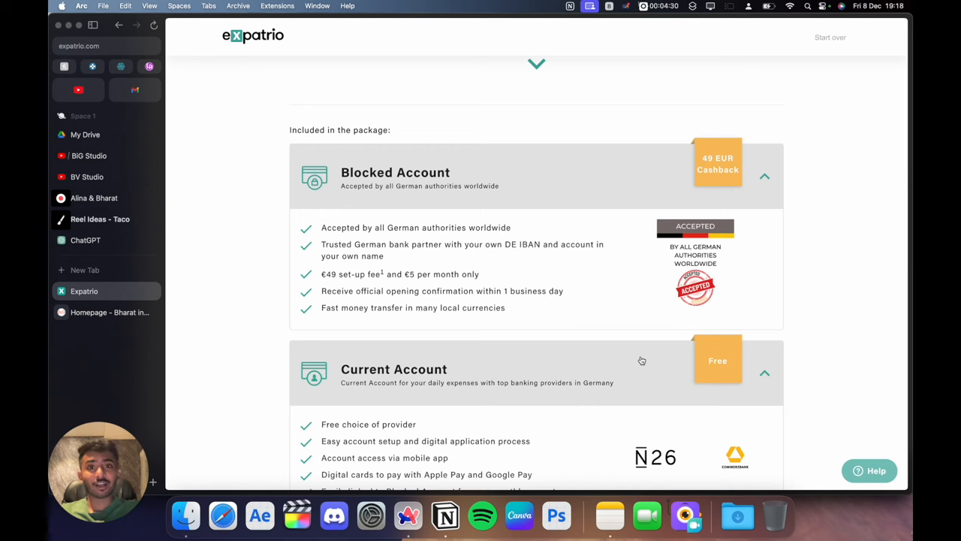
scroll("down", 3)
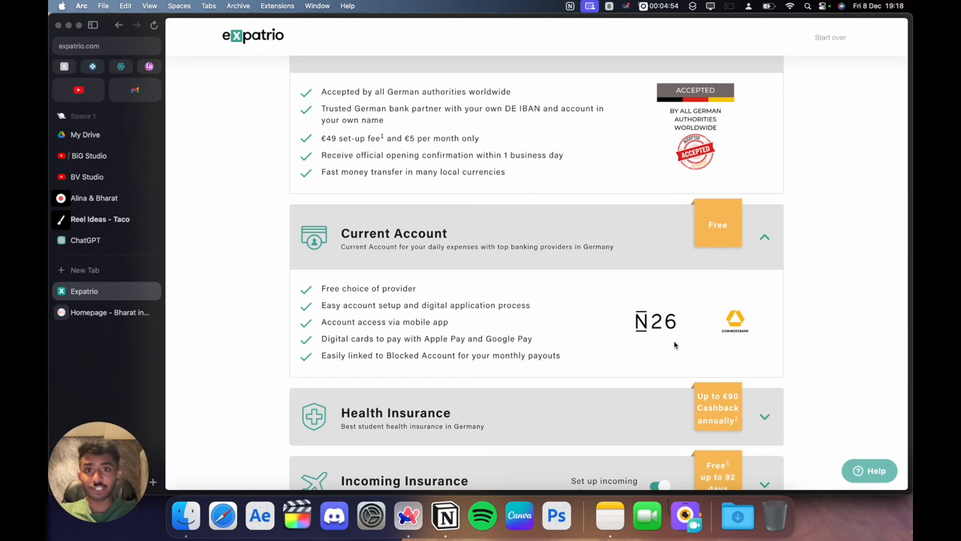
scroll("down", 3)
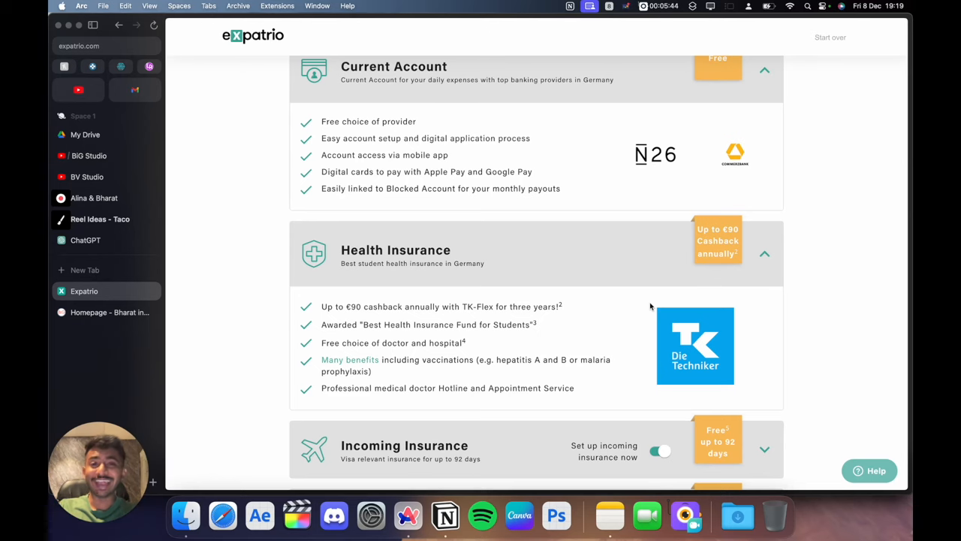
scroll("down", 3)
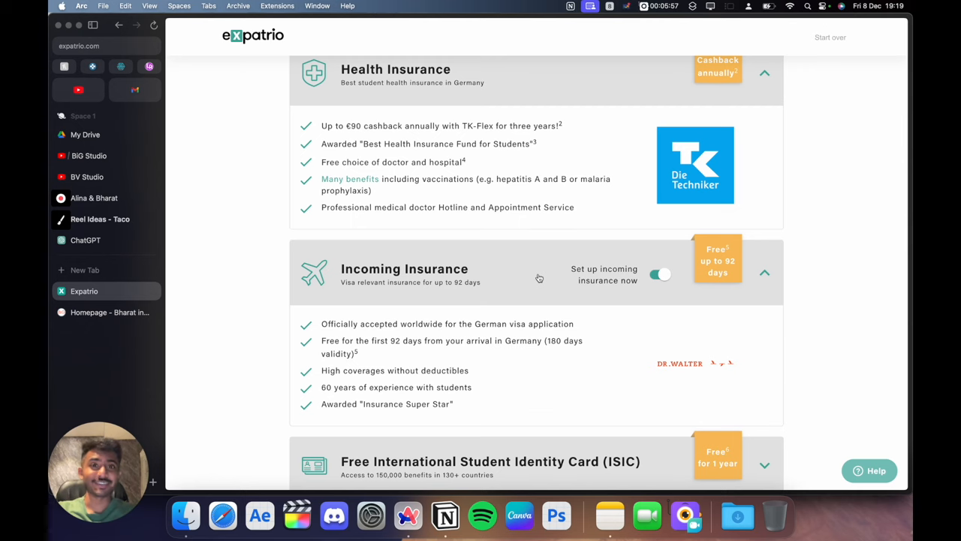
scroll("down", 3)
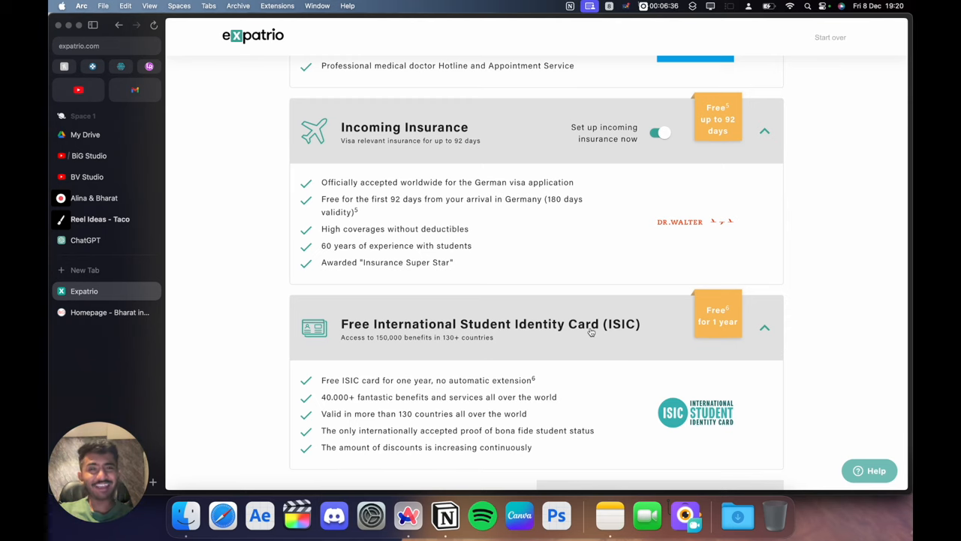
scroll("down", 3)
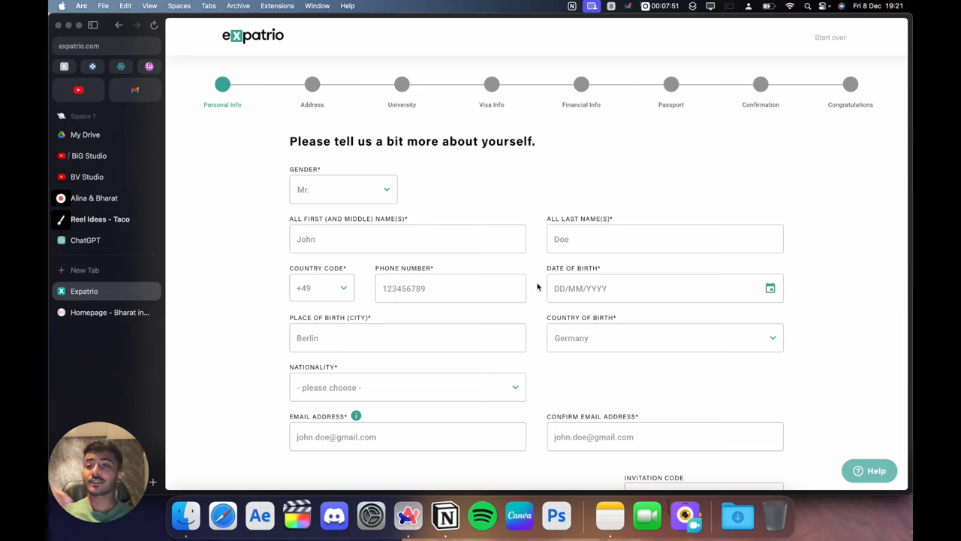
Submit personal details and answer No to having a German address
scroll("down", 3)
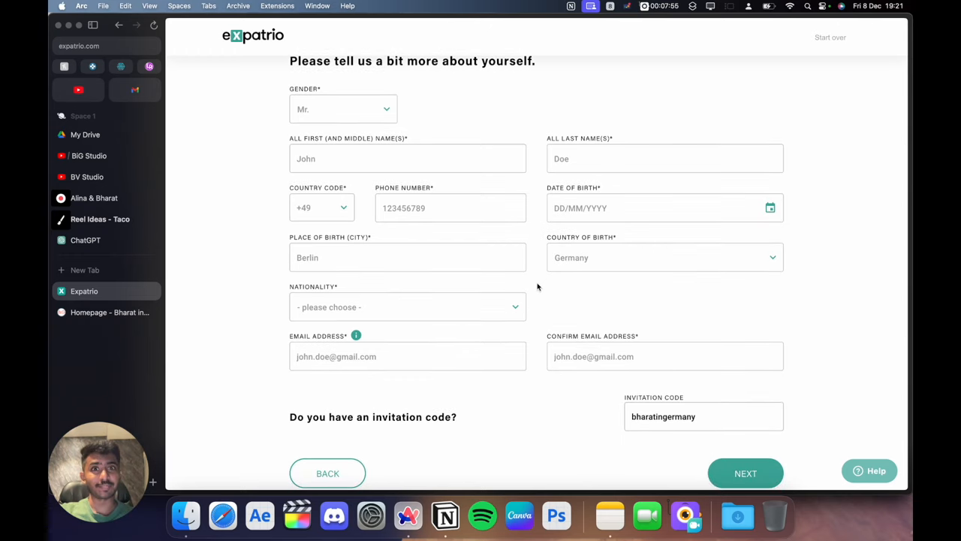
left_click(744, 473)
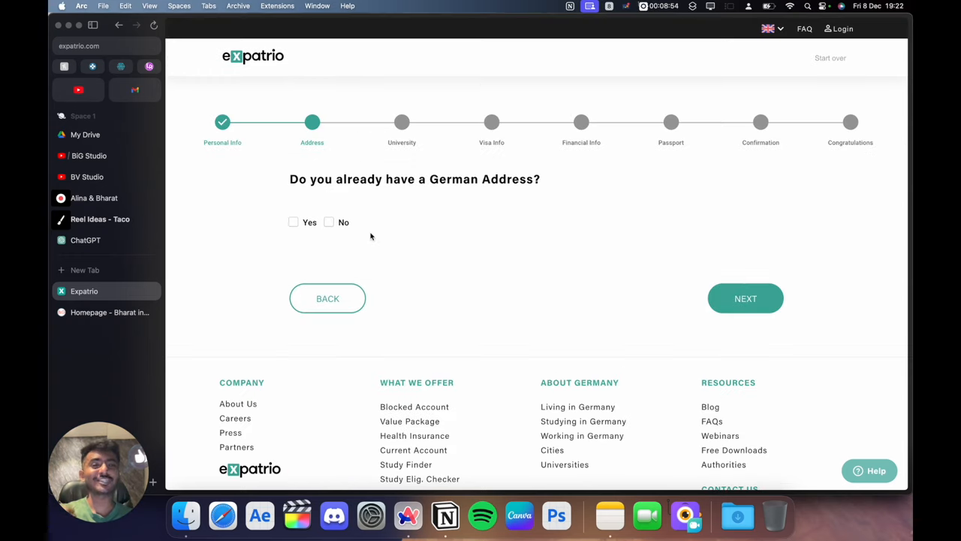
left_click(329, 222)
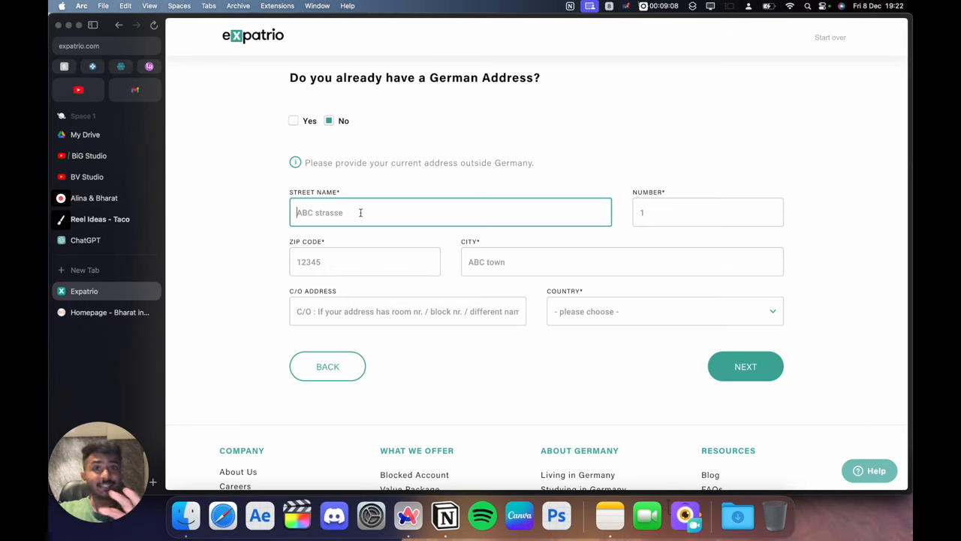
left_click(745, 366)
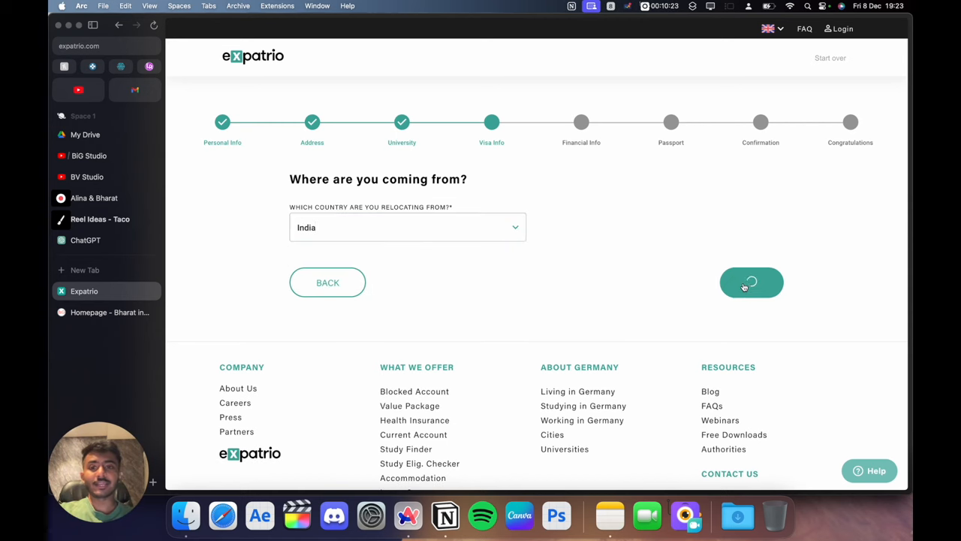
Confirm India as relocation country and continue through financial information
left_click(751, 282)
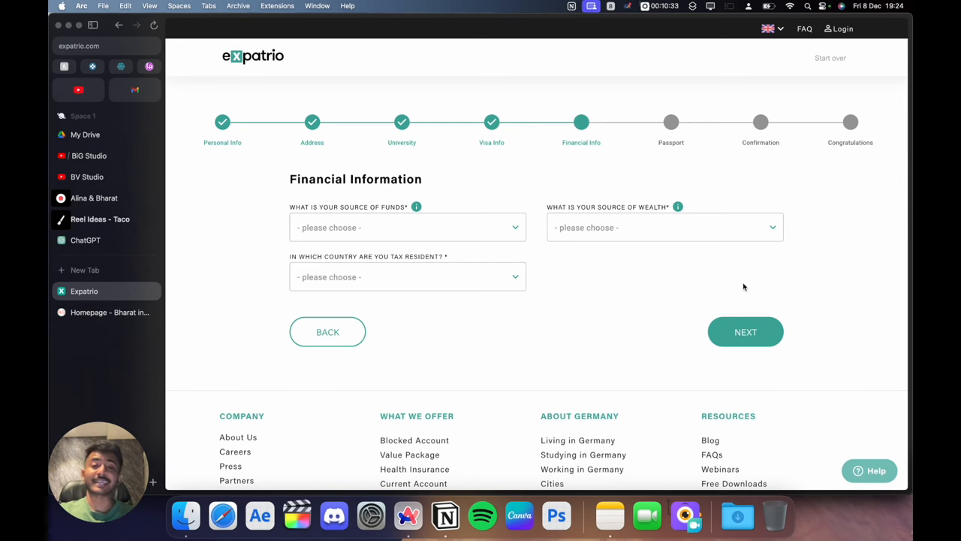
left_click(745, 332)
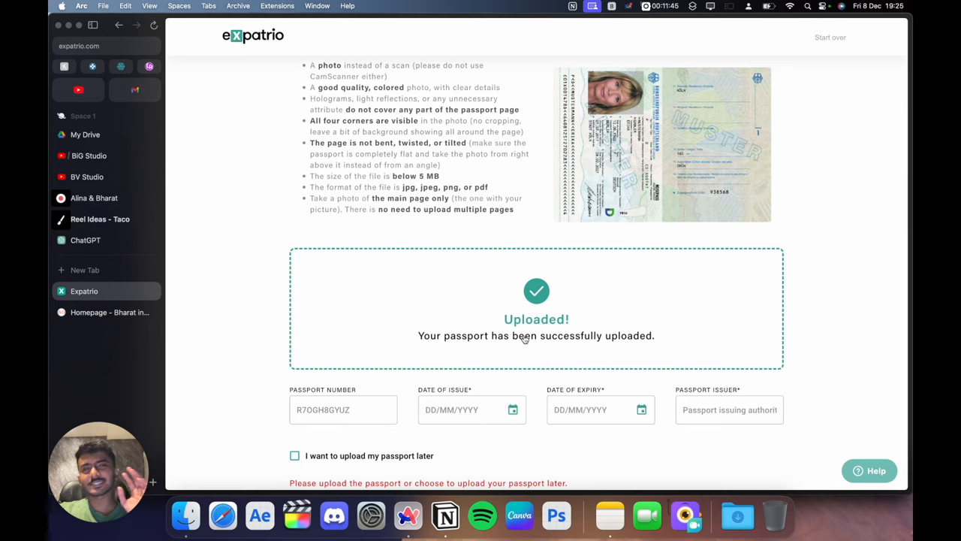
Choose to upload the passport later and submit the application with all consents
left_click(294, 455)
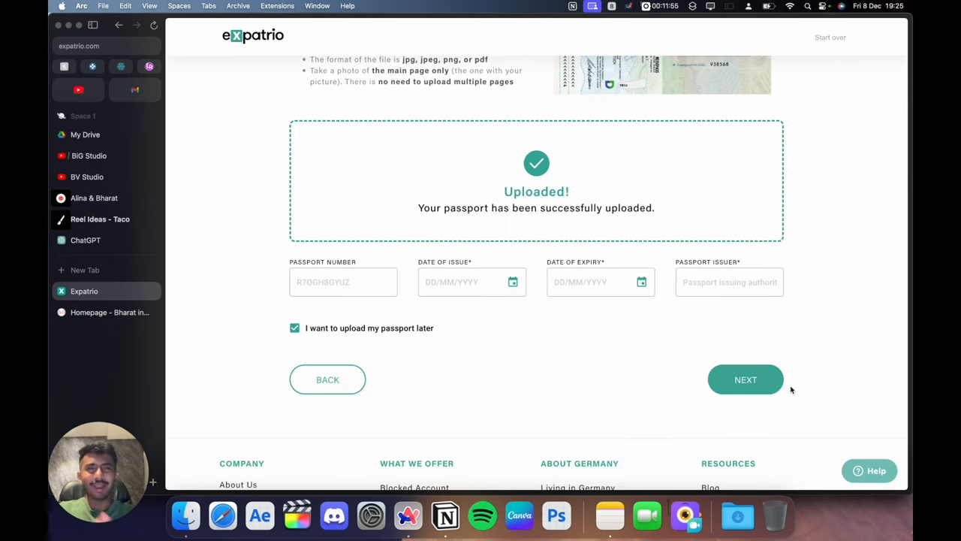
left_click(745, 379)
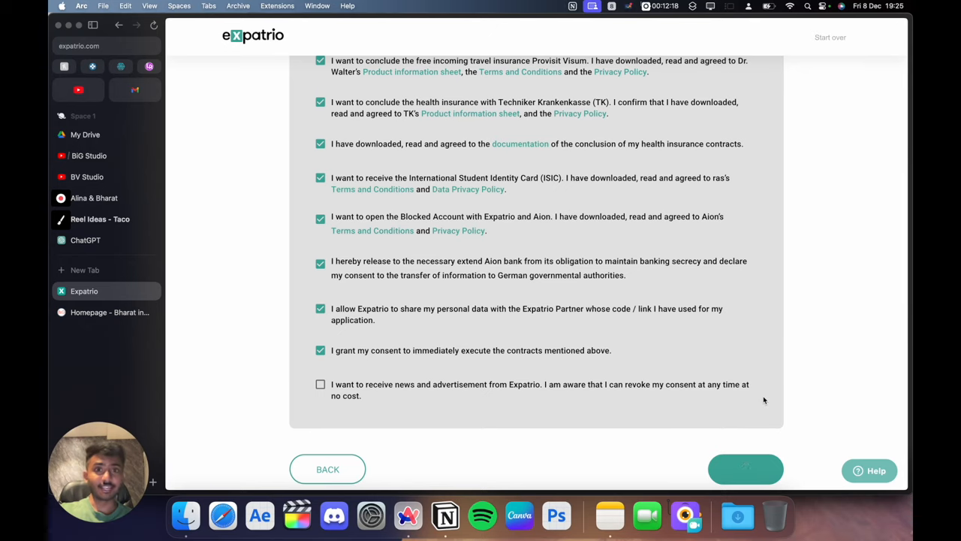
left_click(745, 469)
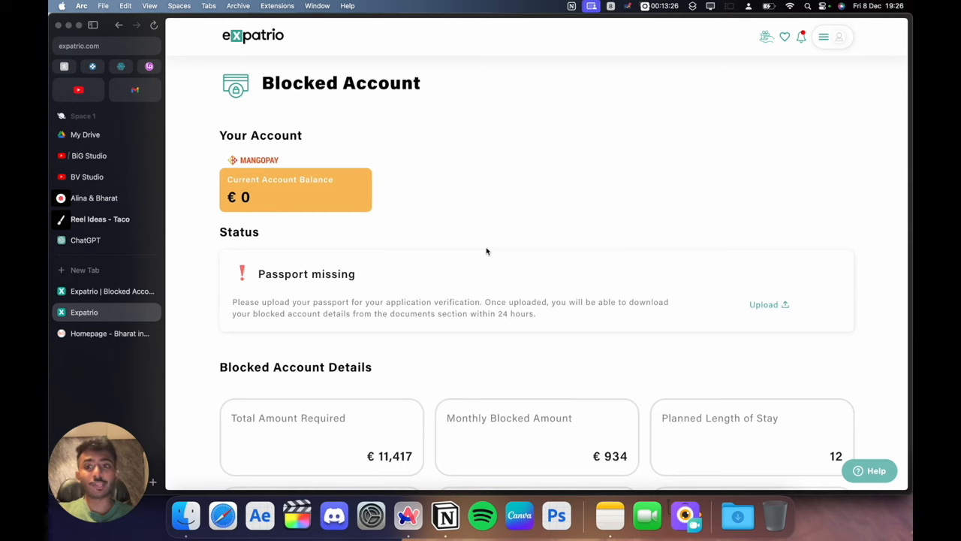
scroll("down", 3)
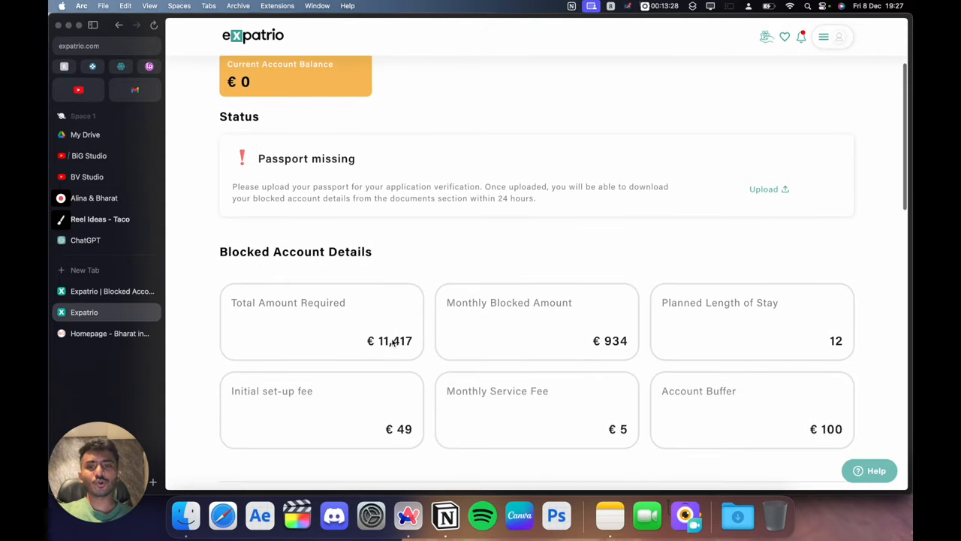
scroll("down", 3)
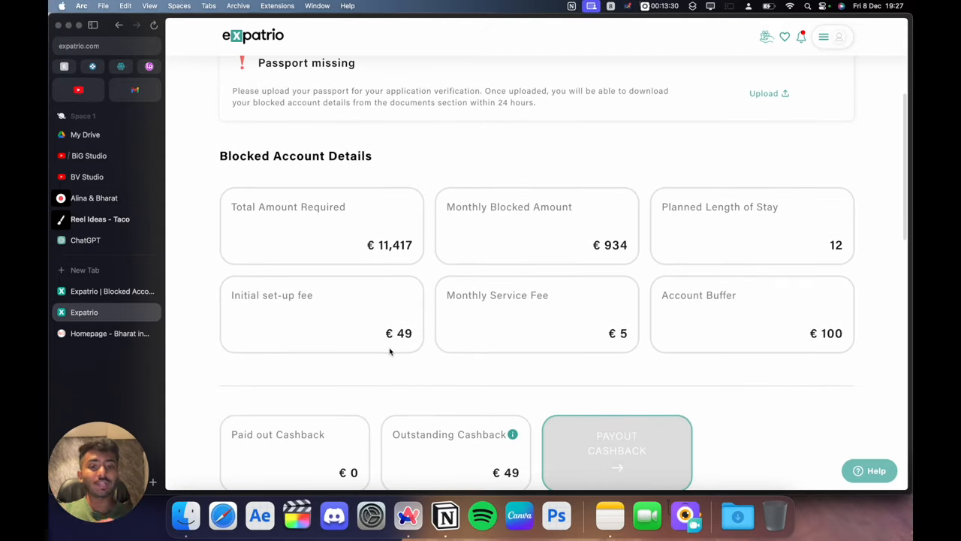
scroll("up", 3)
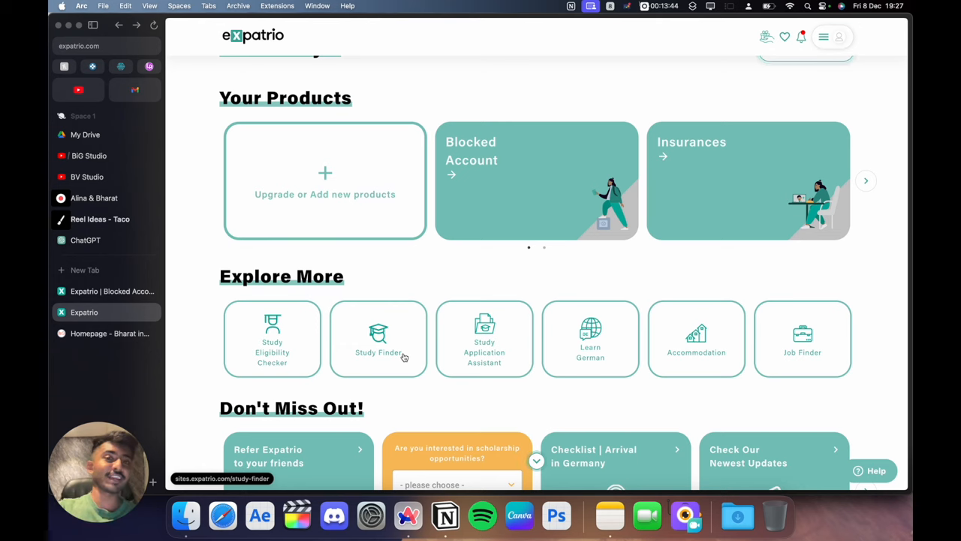